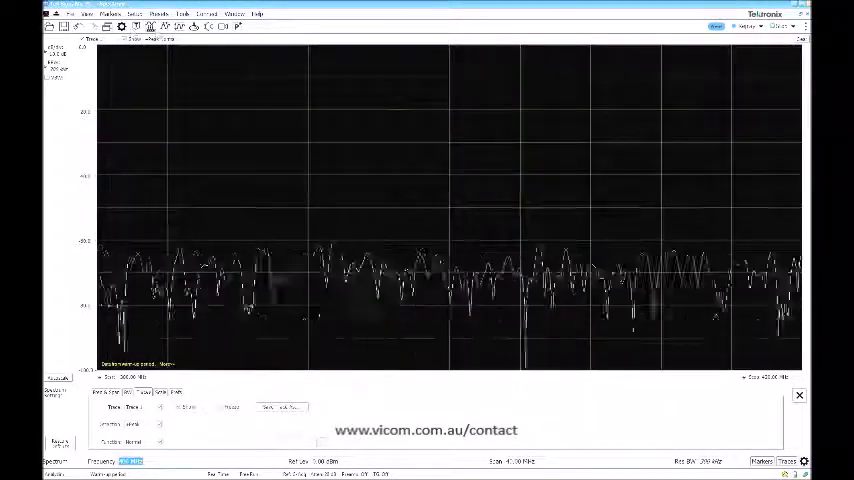
- Bring up the Select Displays dialog listing displays to add beside the spectrum
left_click(800, 396)
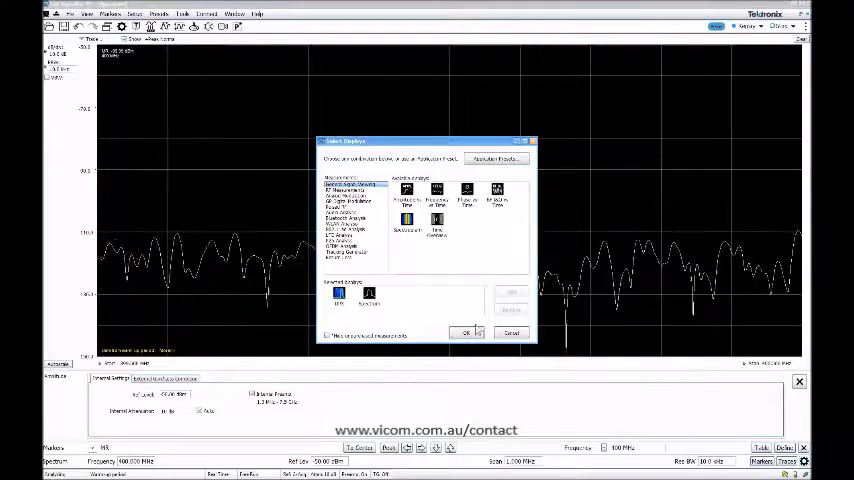
- Add a Spectrogram display so it sits side by side with the spectrum
left_click(468, 332)
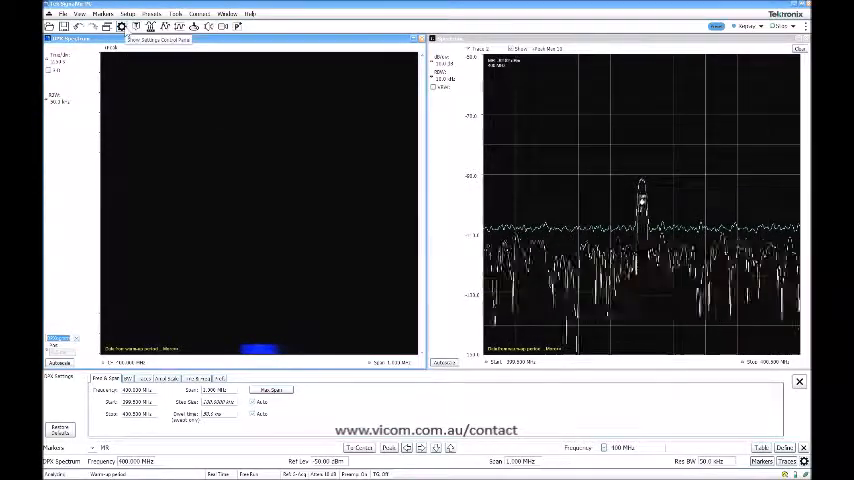
- Replay the saved acquisition so the spectrogram fills with the signal band
left_click(166, 378)
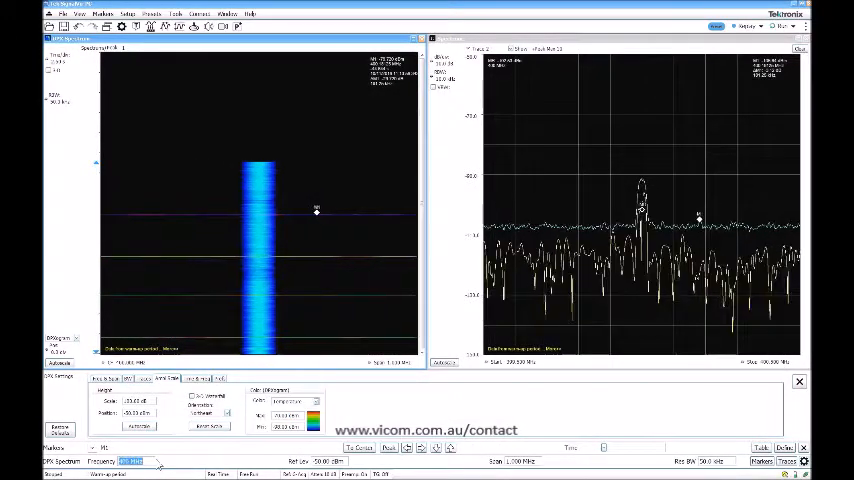
- Add a marker on the spectrogram signal, time-correlated with the spectrum
right_click(316, 212)
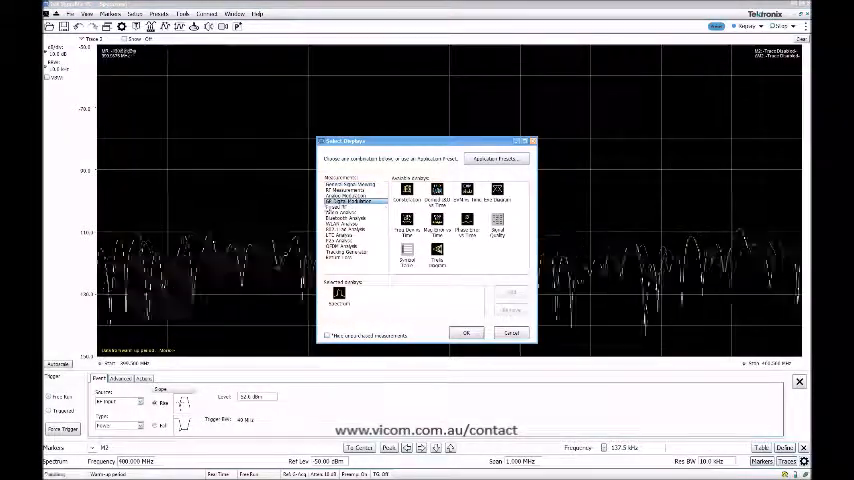
- Add a Constellation display from the modulation analysis folder beside the spectrum
left_click(408, 192)
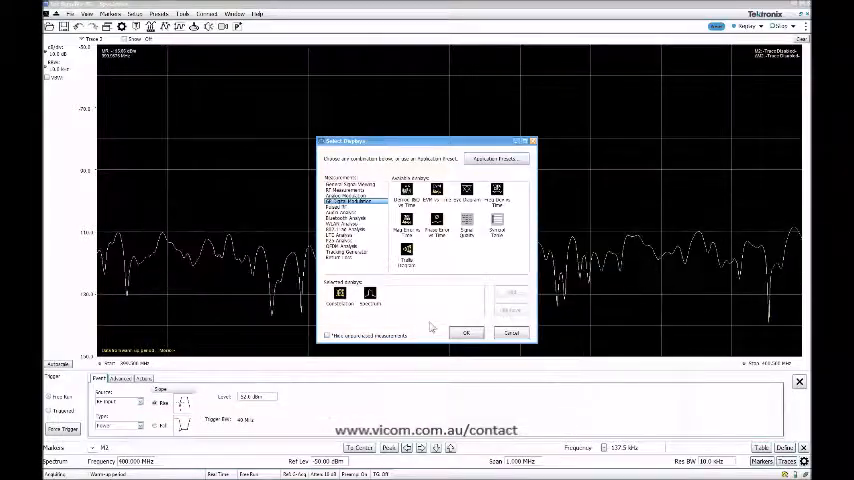
left_click(466, 332)
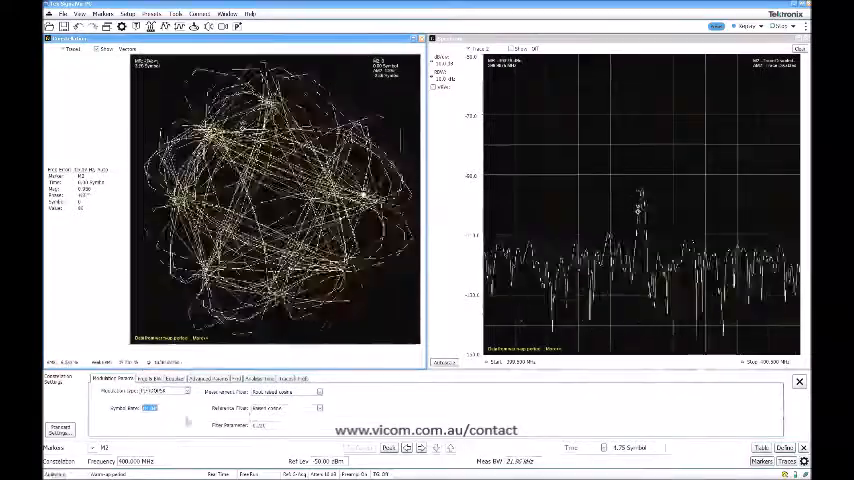
left_click(318, 408)
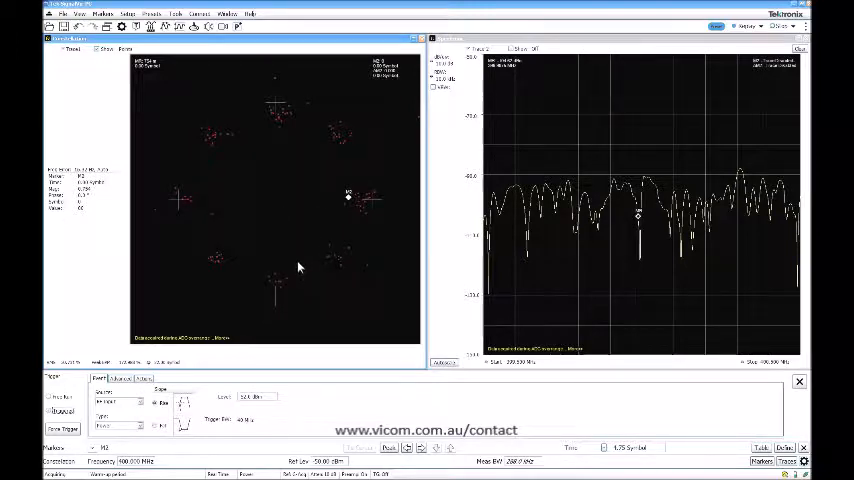
mouse_move(350, 196)
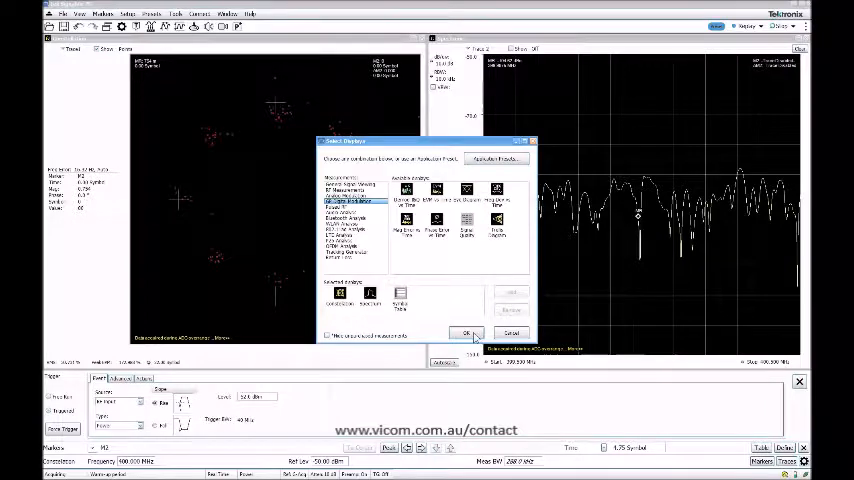
- Add a Symbol Table display alongside the constellation and spectrum
left_click(468, 332)
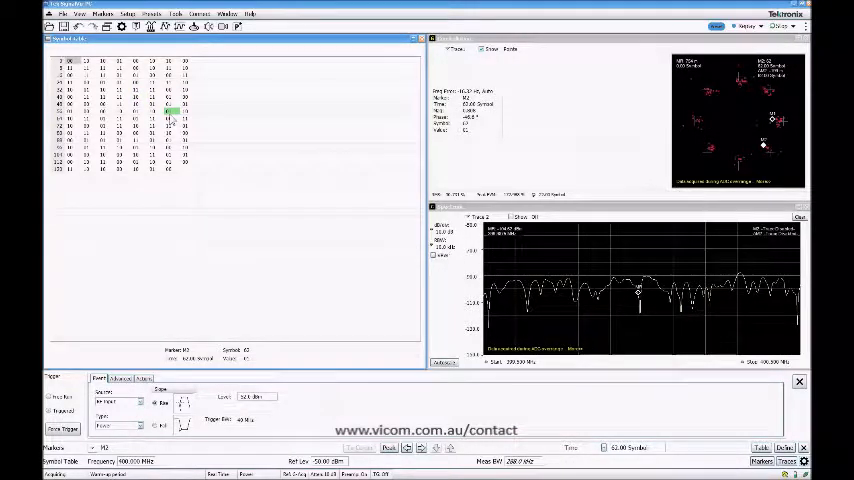
- Save the acquisition with its setup as a file named test
left_click(38, 12)
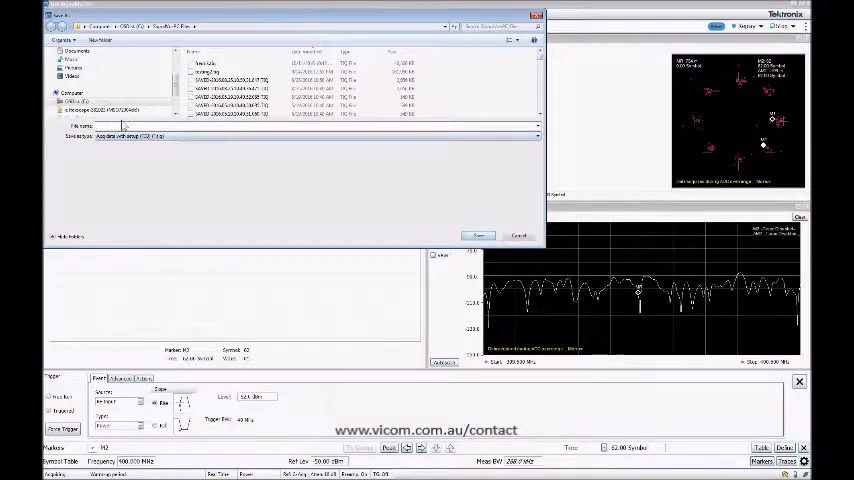
type("testsave")
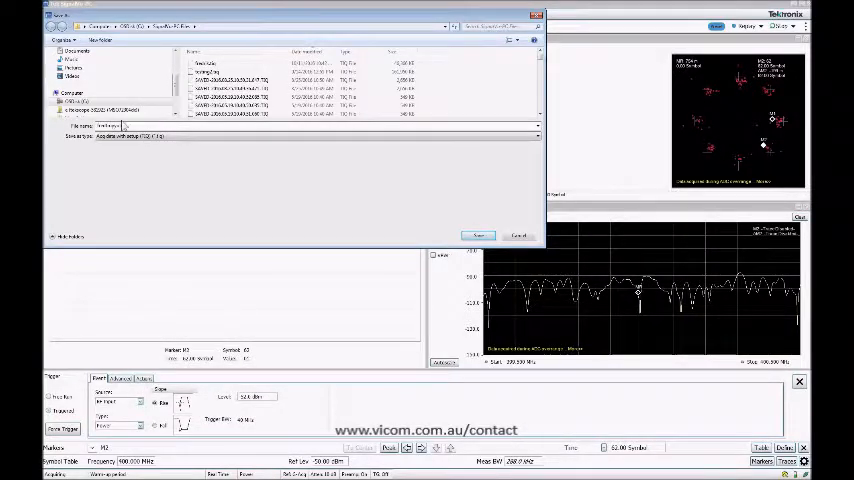
left_click(478, 236)
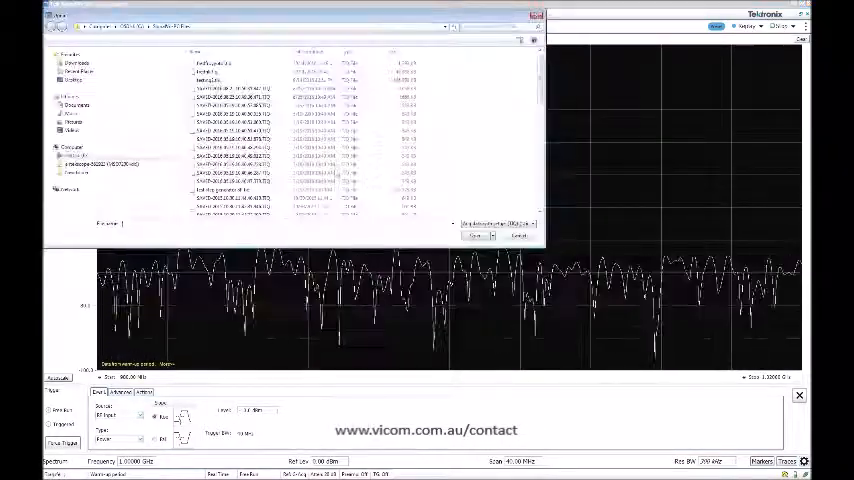
- Recall the saved test acquisition with setup, restoring symbol table, constellation and spectrum
left_click(212, 64)
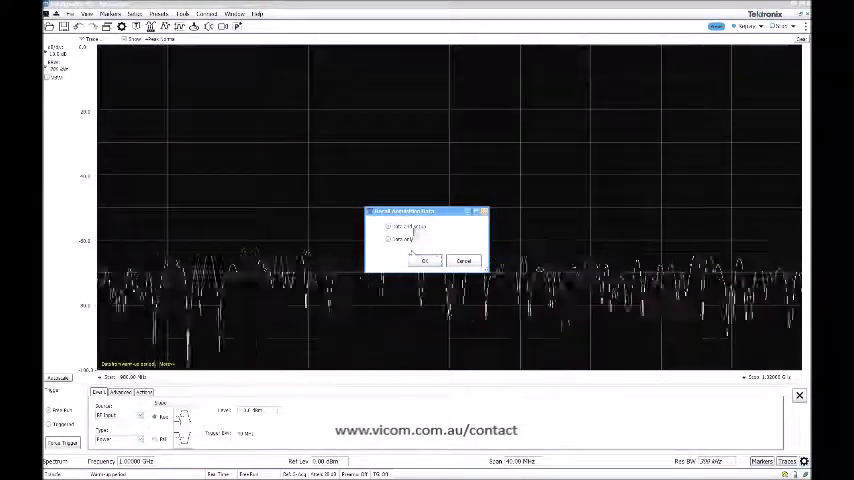
left_click(424, 260)
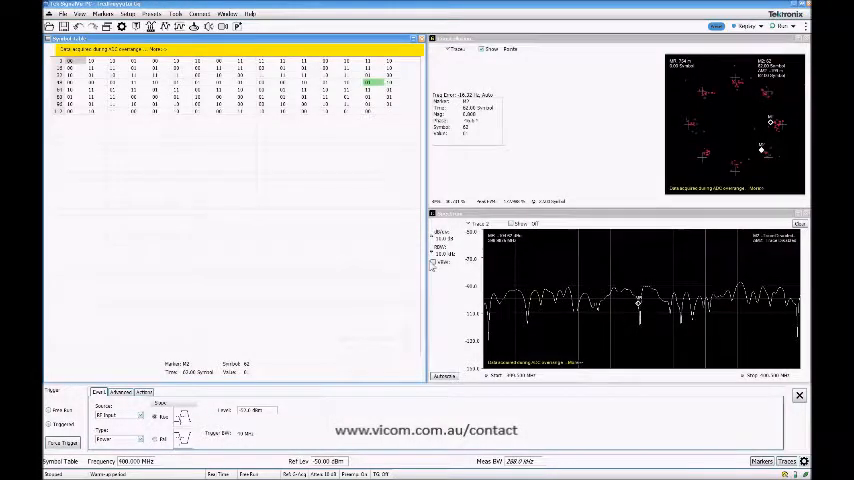
- Replay the recalled acquisition and acknowledge the stopping notice
left_click(746, 26)
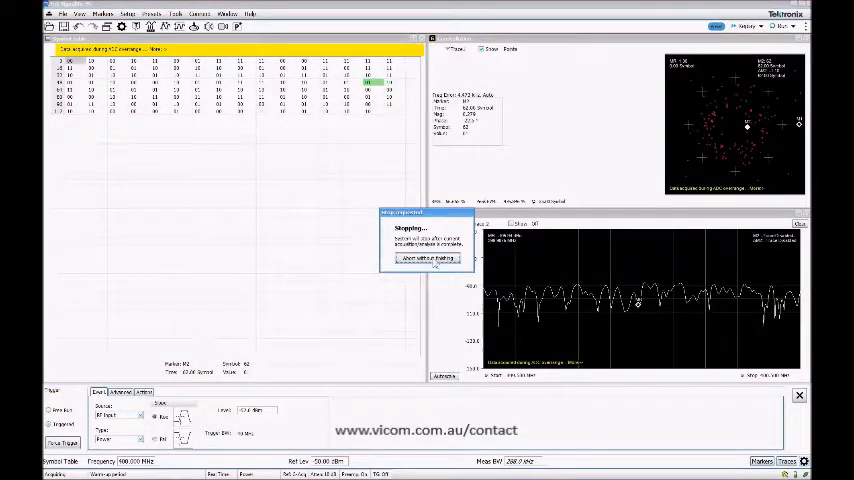
left_click(748, 26)
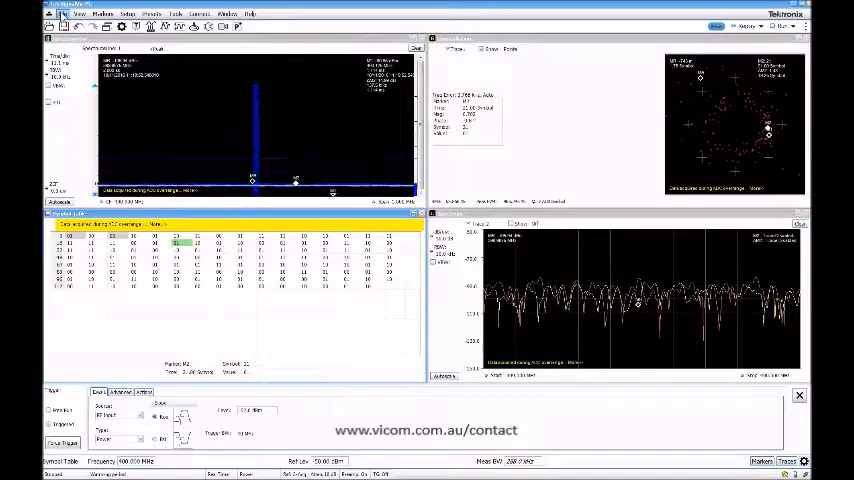
- Show the File menu's save and recall commands
left_click(64, 12)
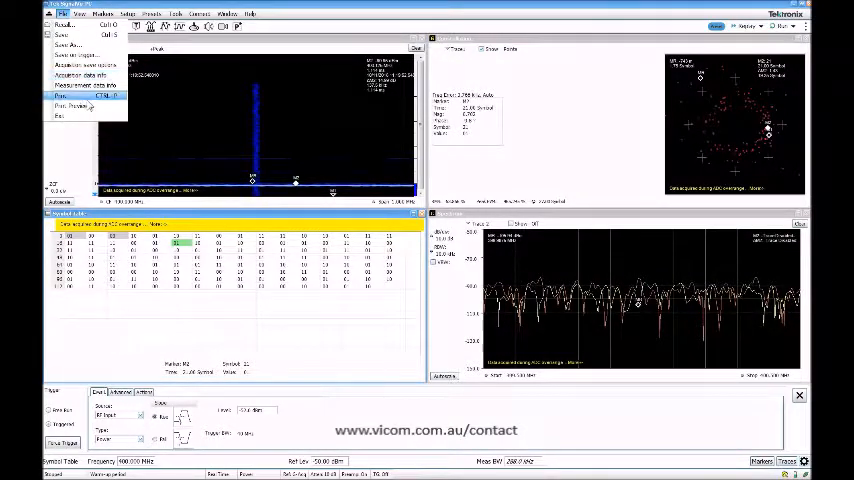